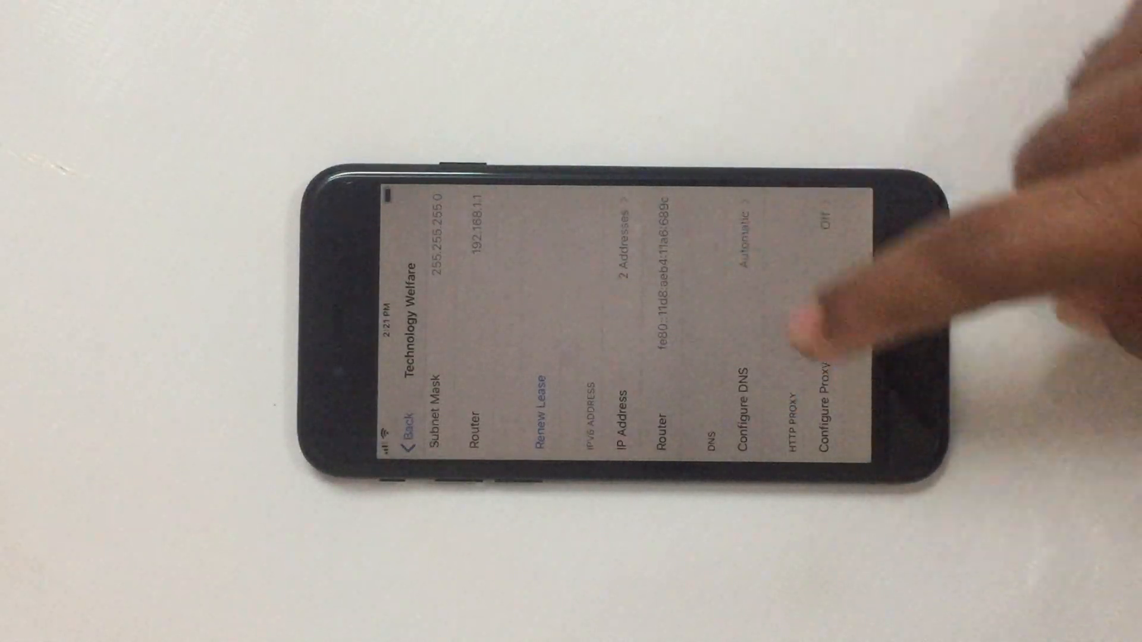
- Open Configure DNS for the Technology Welfare Wi-Fi network
left_click(754, 400)
type("us.apple.icloud.activation")
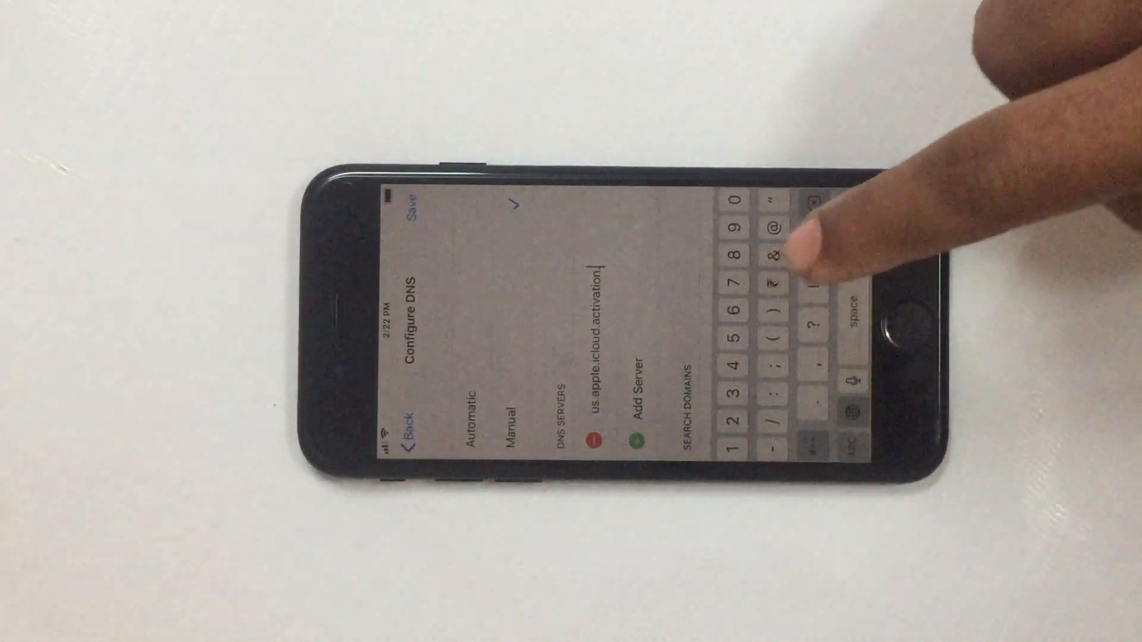
- Switch the keyboard back to letters to finish typing the us.apple.cloud.activation server
left_click(862, 436)
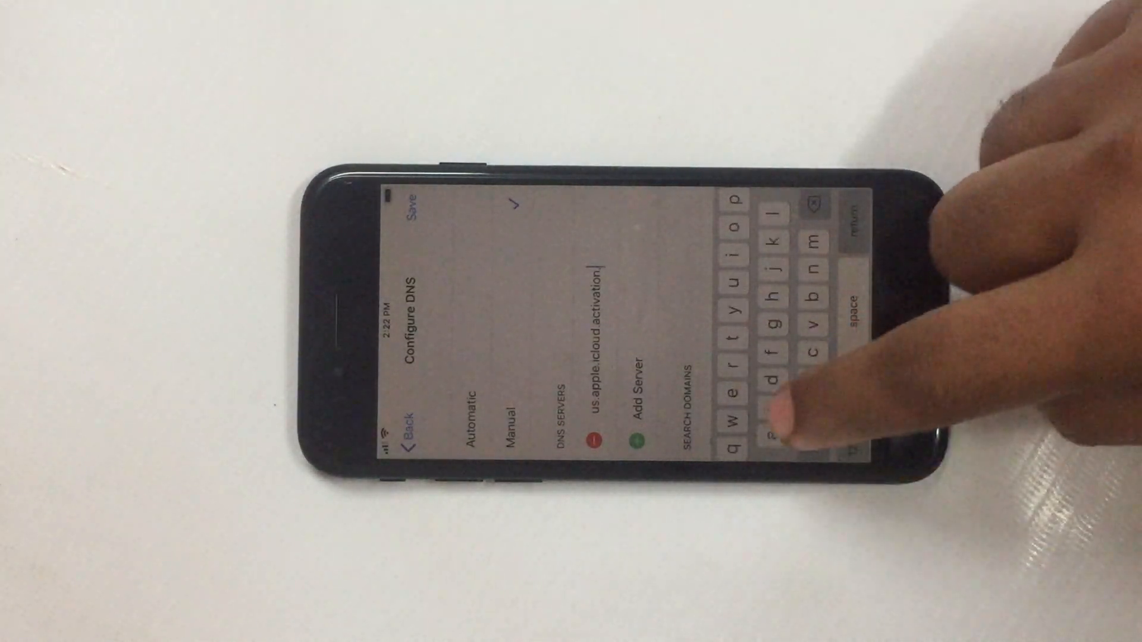